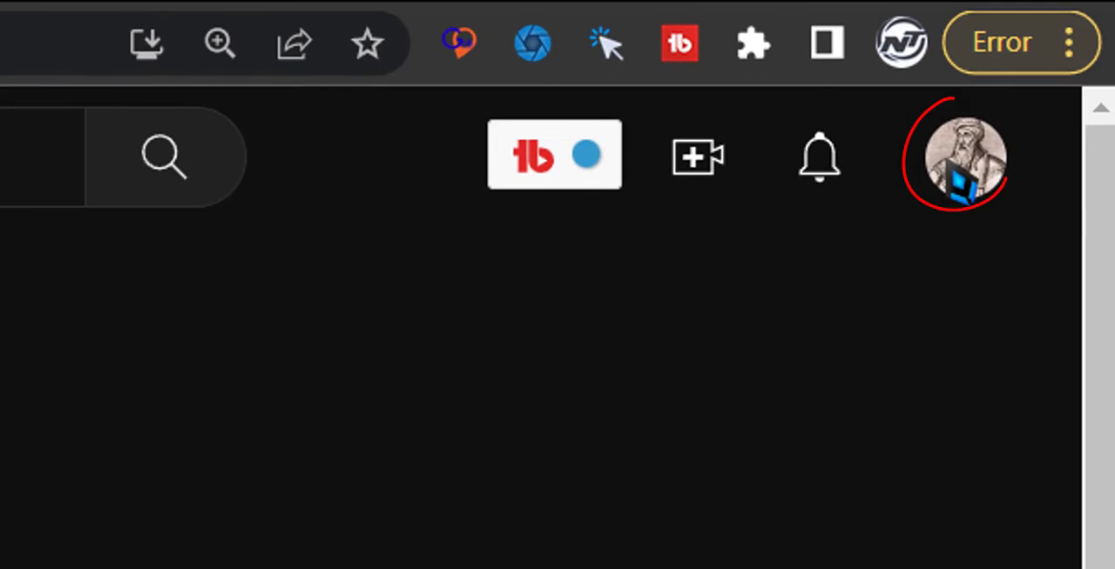
# Go to YouTube Studio from the profile account menu.
pyautogui.click(956, 155)
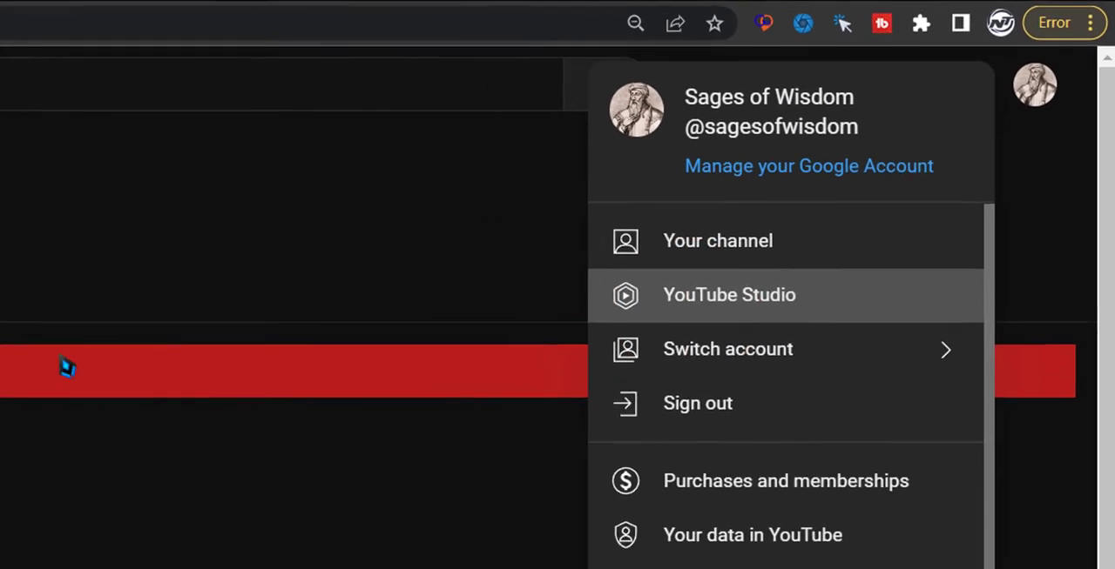
pyautogui.click(728, 295)
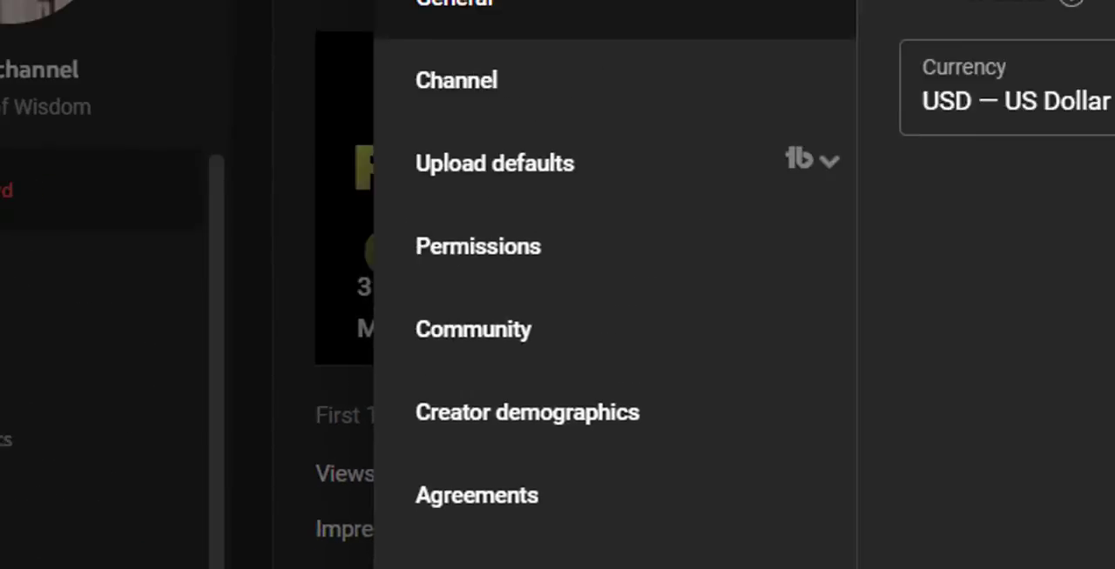
# Reach the Other settings section under Channel > Advanced settings.
pyautogui.click(456, 80)
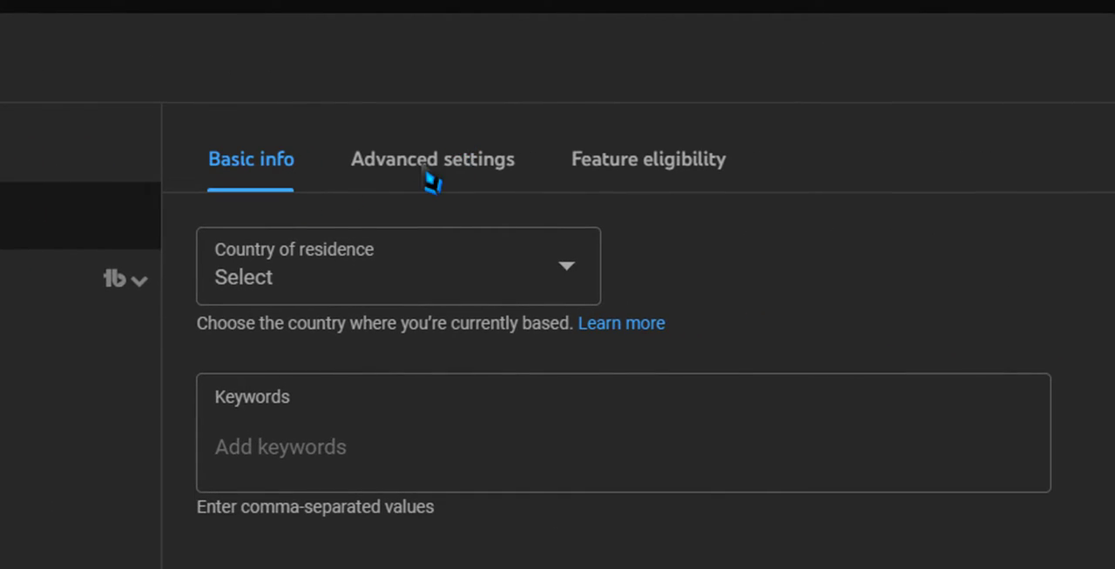
pyautogui.click(432, 158)
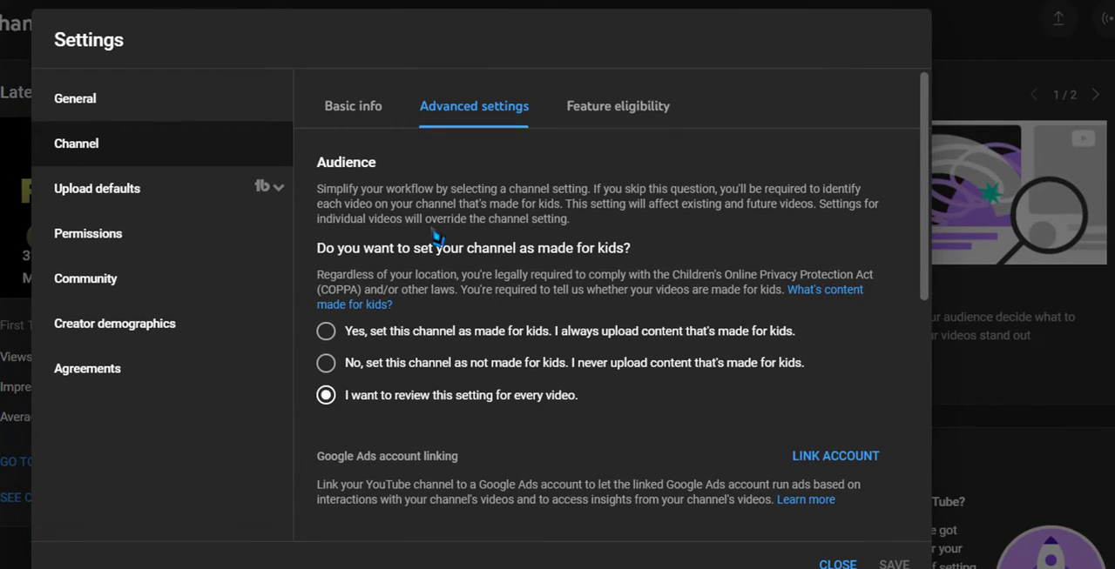
pyautogui.scroll(-3)
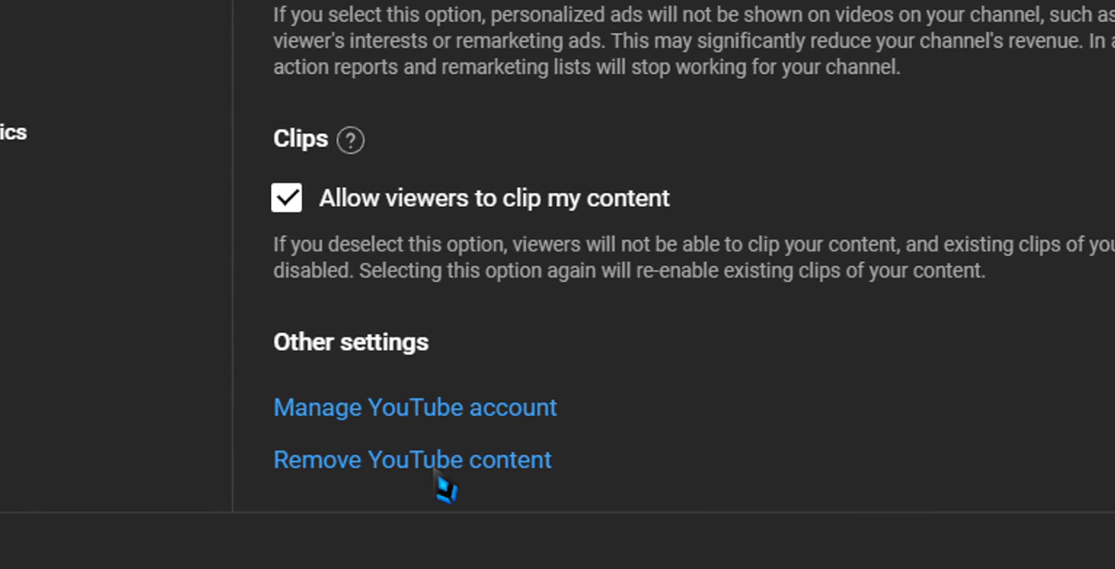
# Choose 'I want to hide my channel' on the Remove YouTube content page.
pyautogui.click(411, 460)
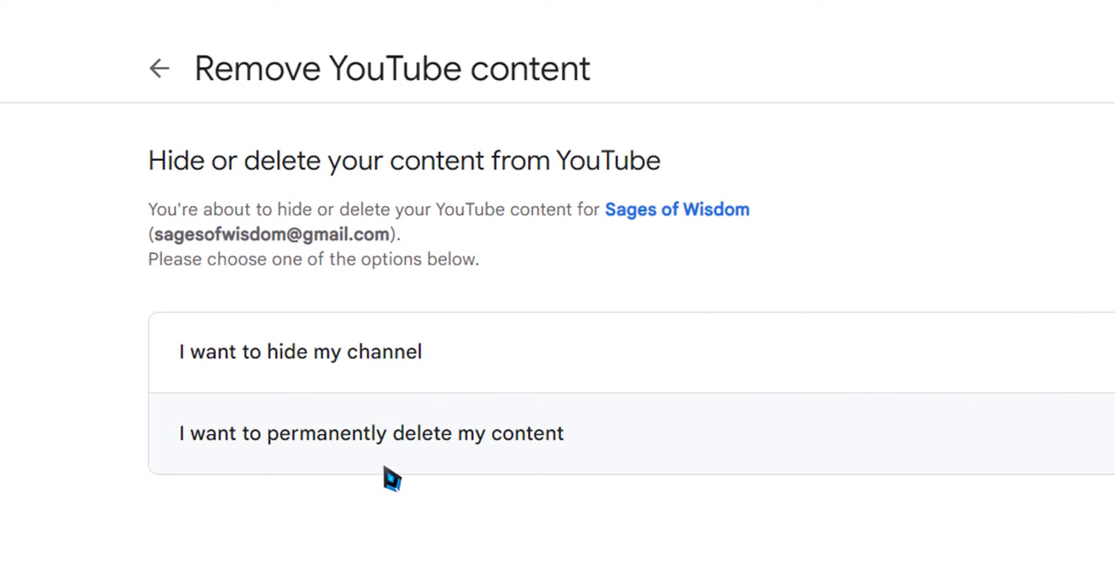
pyautogui.moveTo(292, 365)
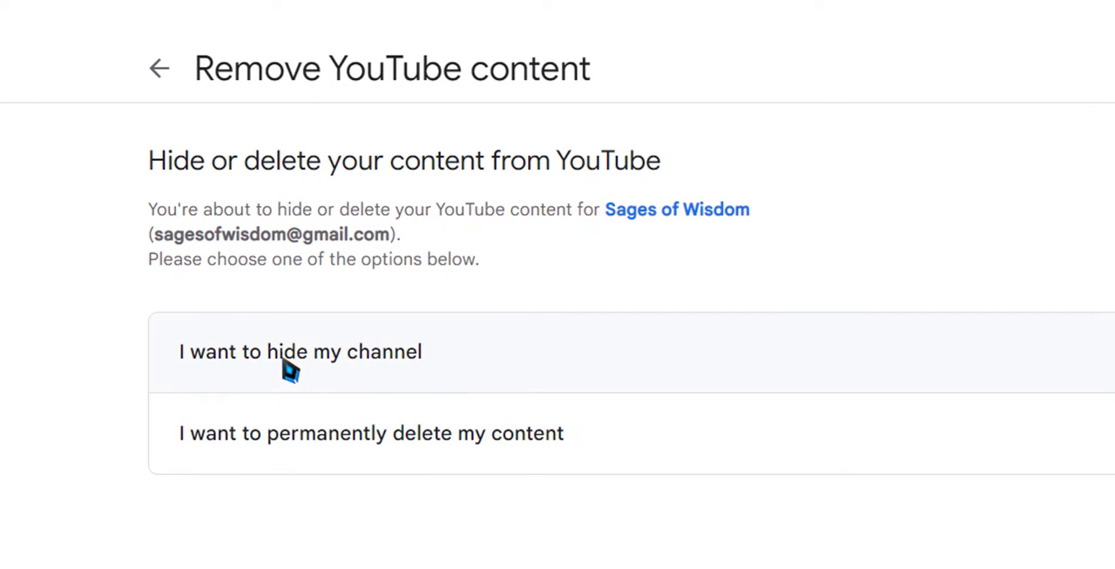
pyautogui.moveTo(247, 279)
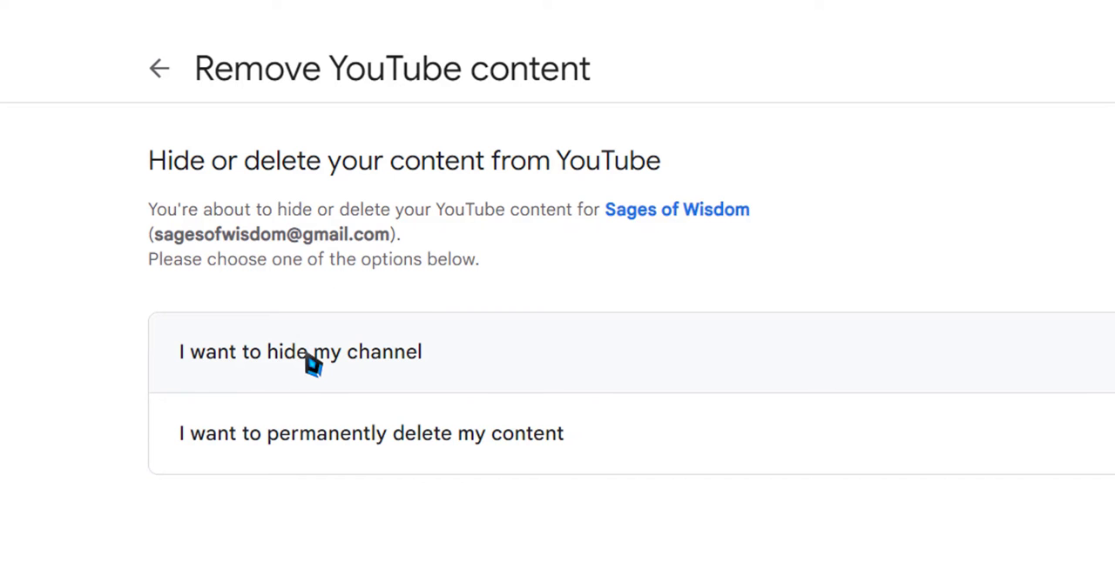
pyautogui.click(300, 352)
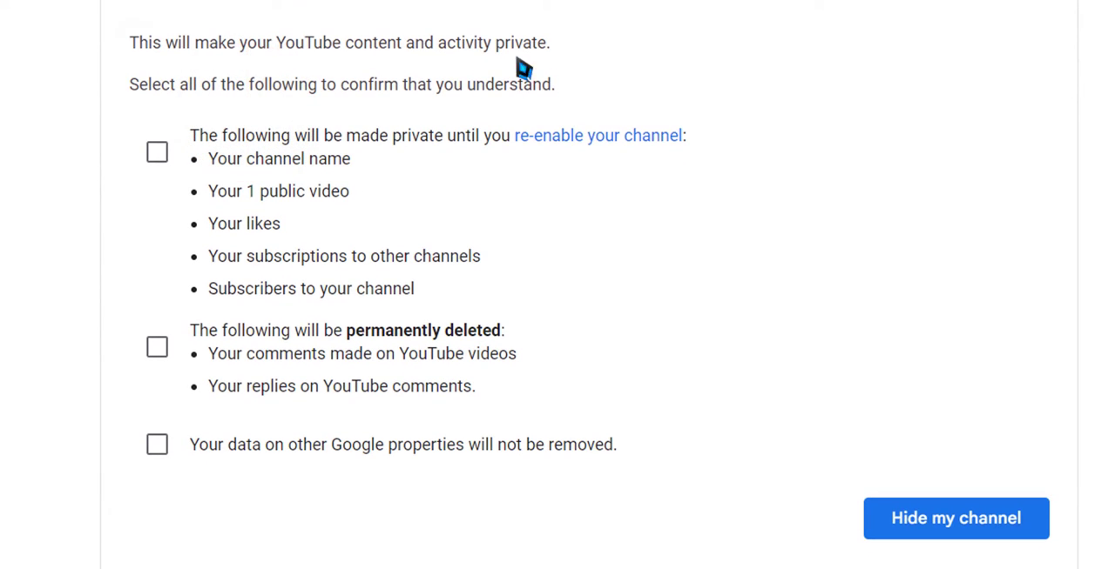
pyautogui.moveTo(157, 153)
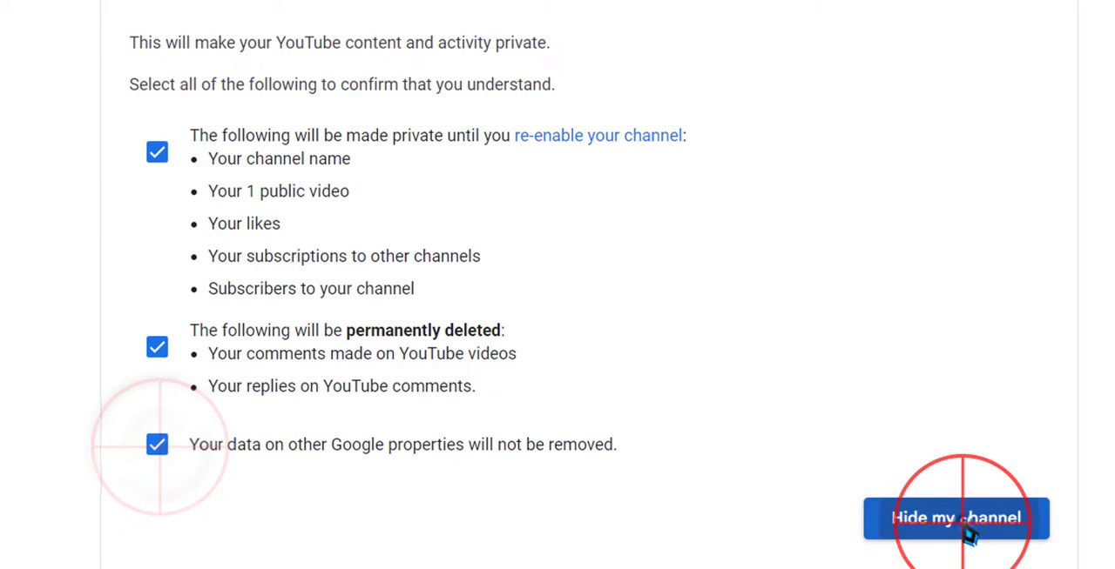
# Submit Hide my channel, bringing up the Hide all your content? prompt.
pyautogui.click(954, 519)
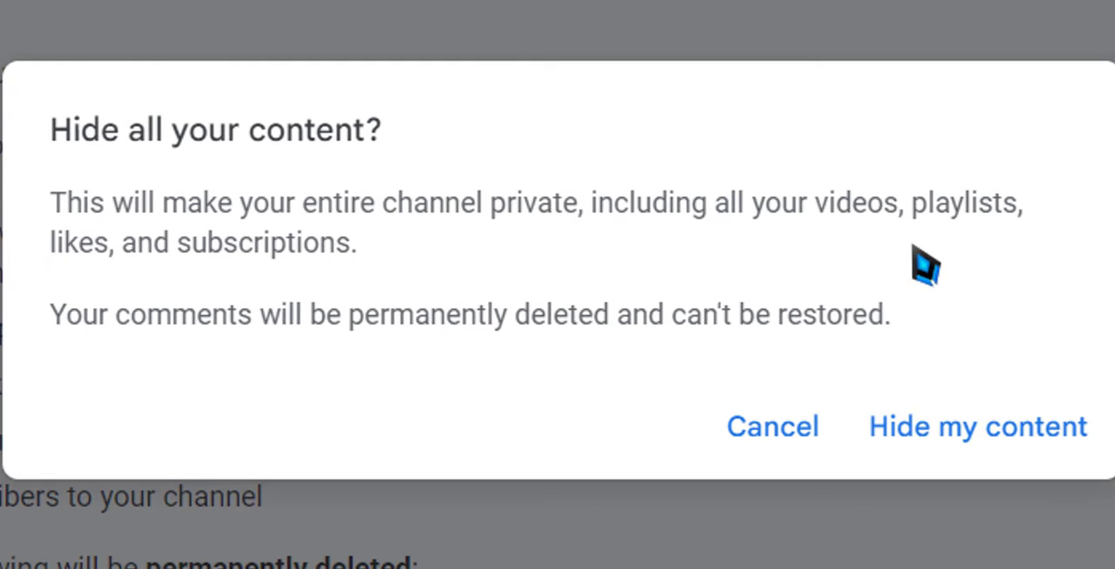
pyautogui.moveTo(982, 338)
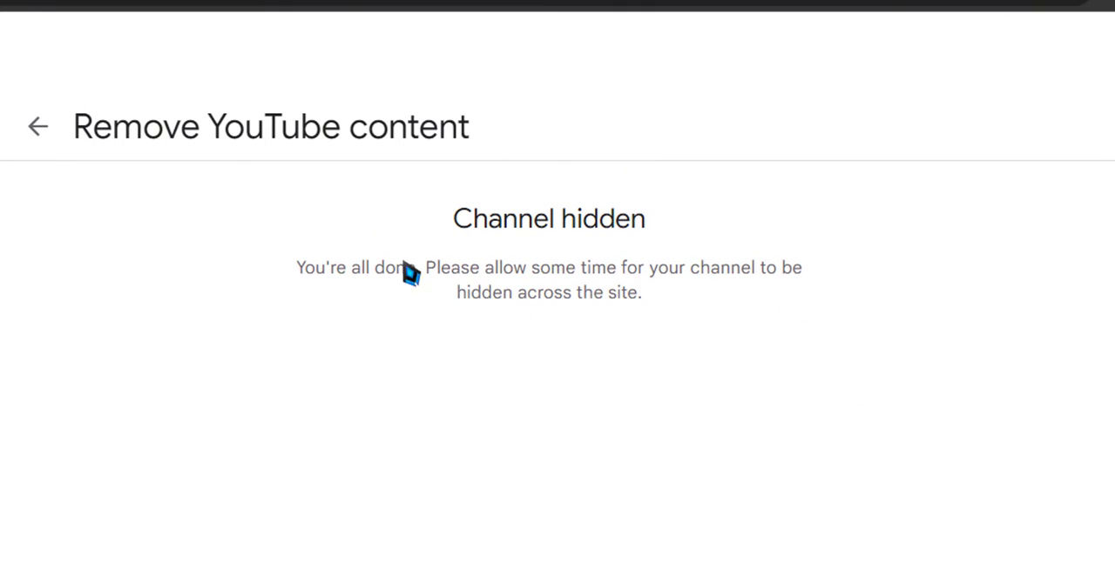
pyautogui.moveTo(560, 375)
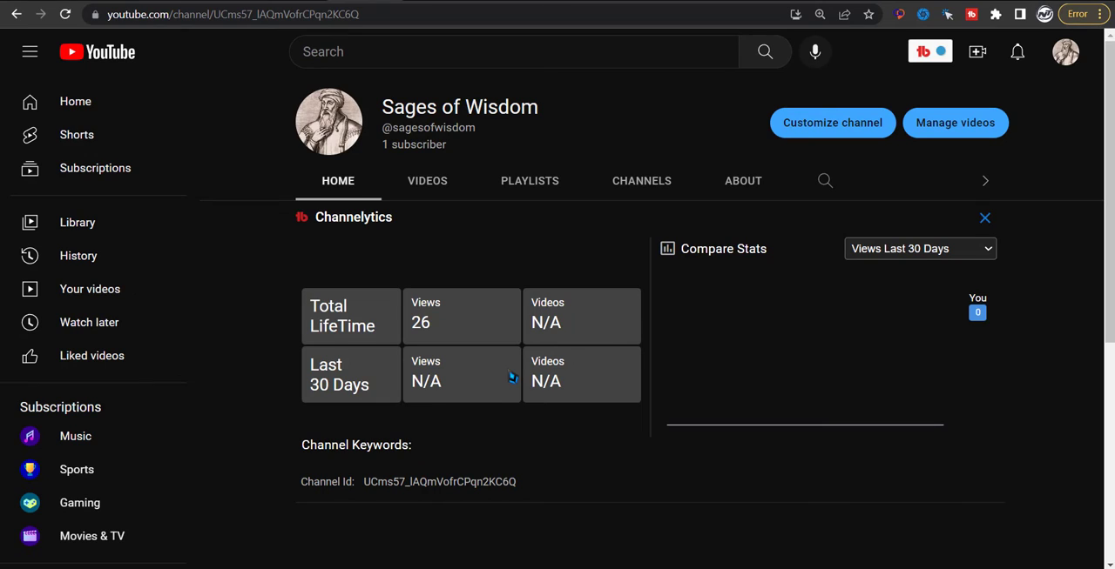
pyautogui.moveTo(435, 143)
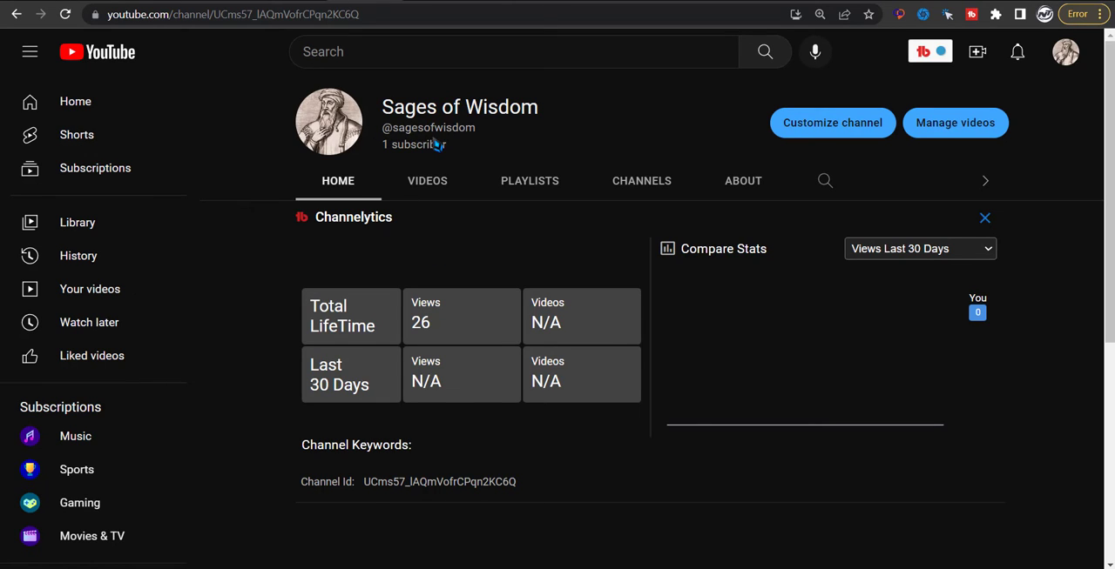
# Show the channel's single Private video in Studio's Channel content list.
pyautogui.click(427, 181)
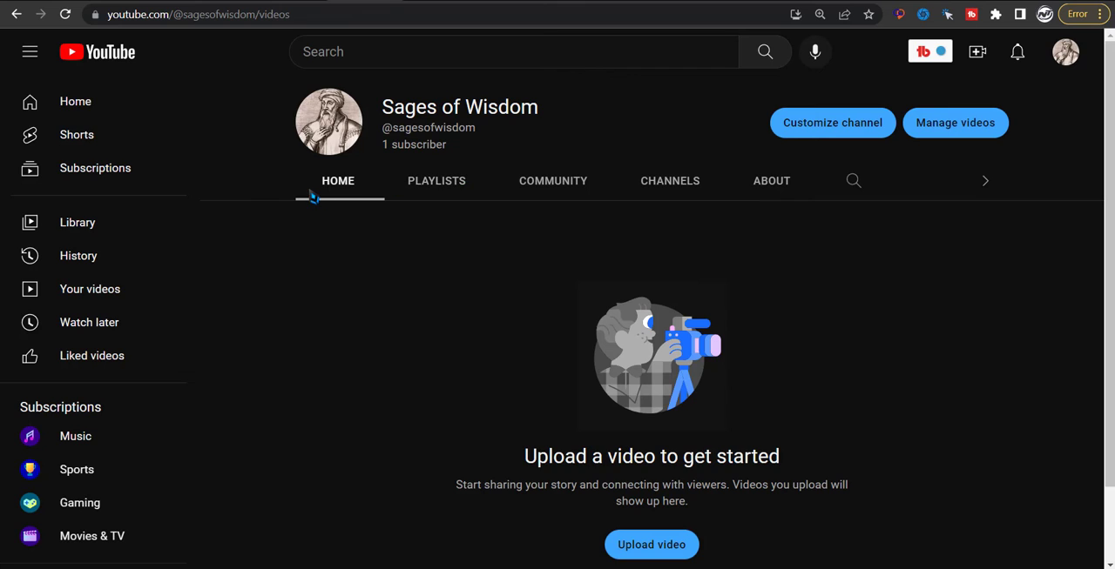
pyautogui.click(954, 122)
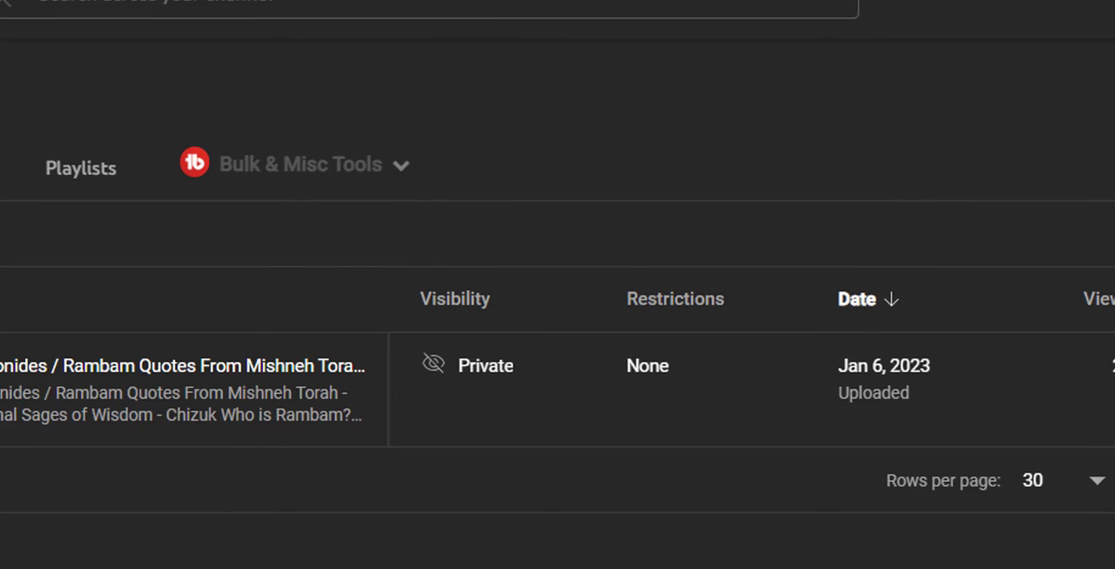
# Change the video's visibility from Private to Public.
pyautogui.click(484, 366)
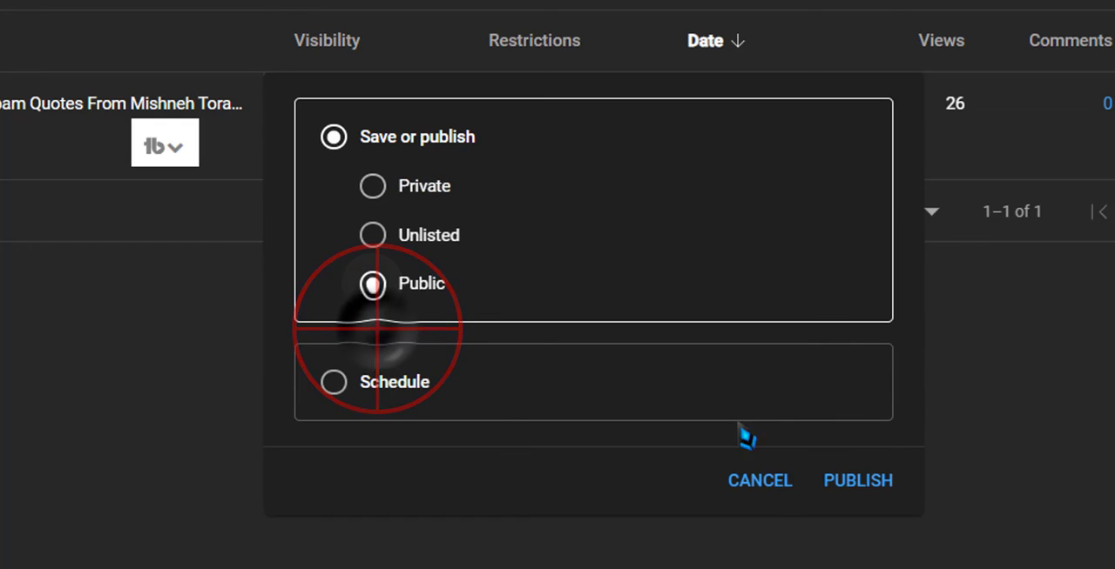
pyautogui.click(857, 480)
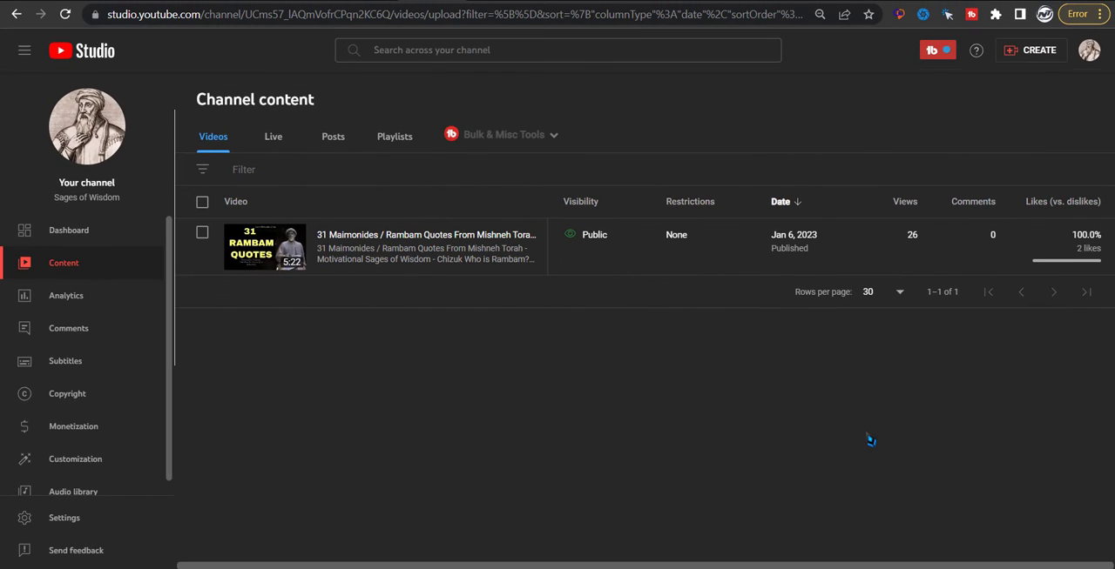